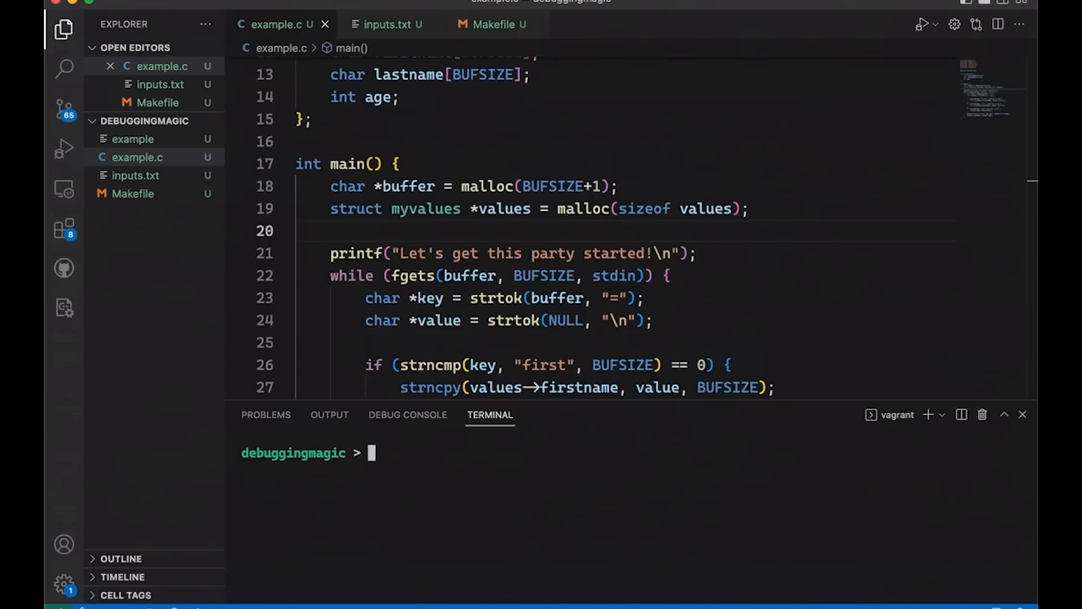
# Build with make, run ./example to see the greeting, then interrupt it with Ctrl+C
pyautogui.scroll(3)
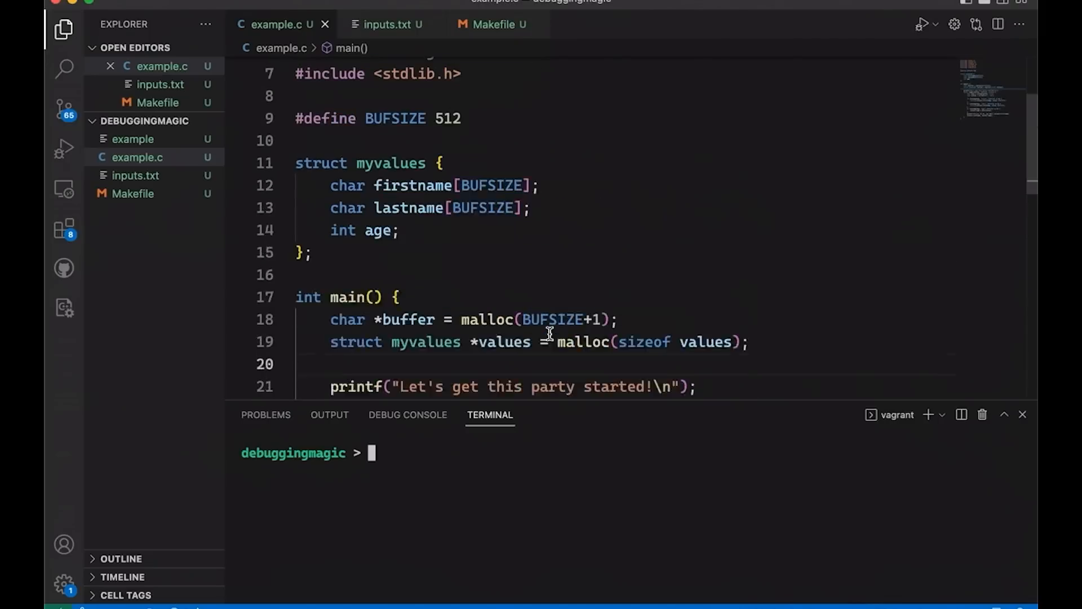
pyautogui.scroll(3)
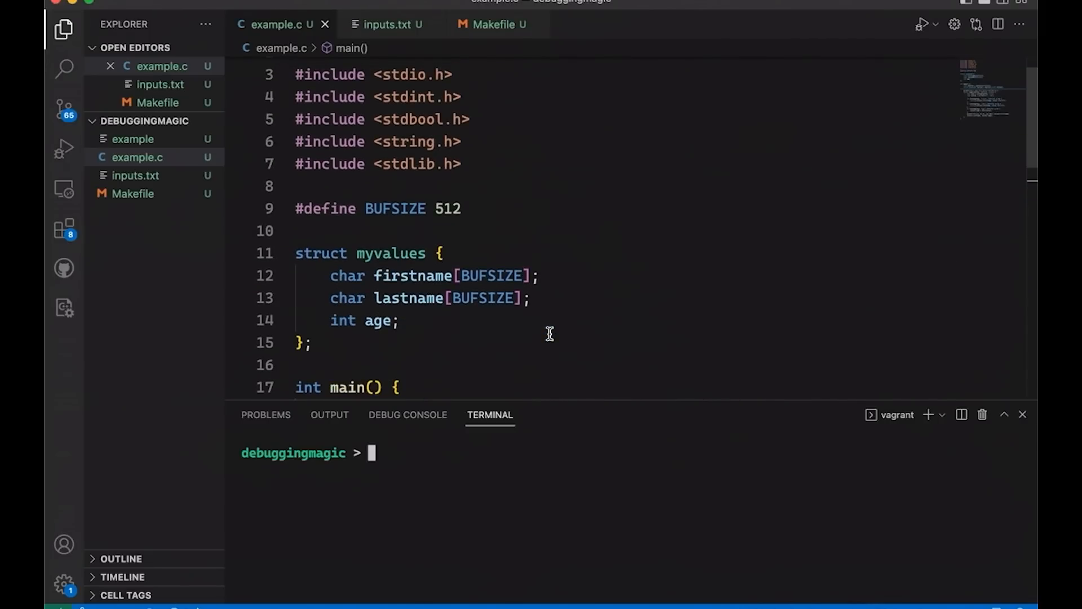
pyautogui.scroll(-3)
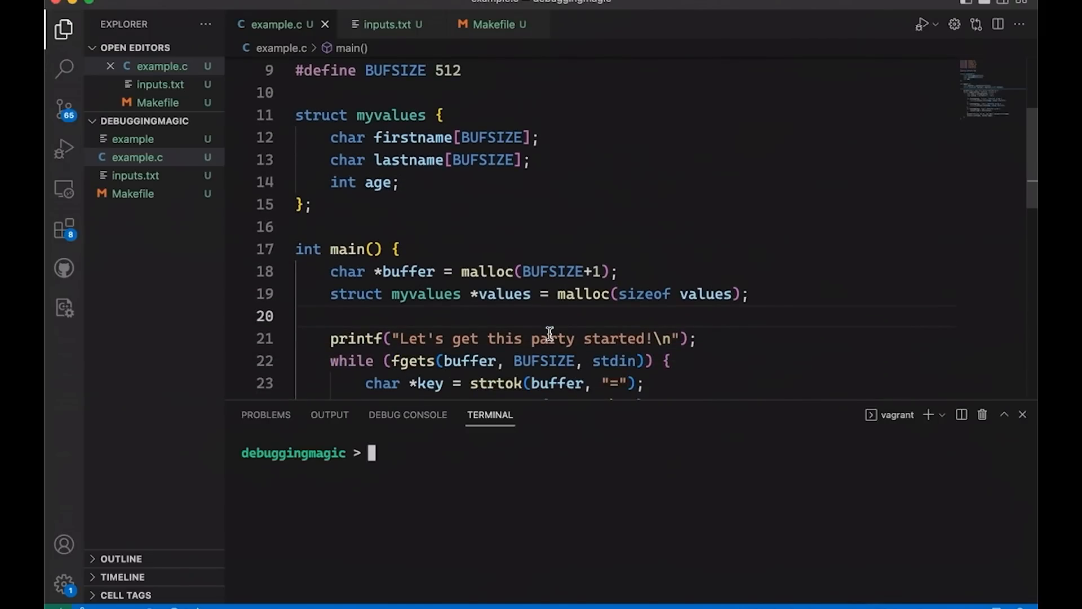
pyautogui.scroll(-3)
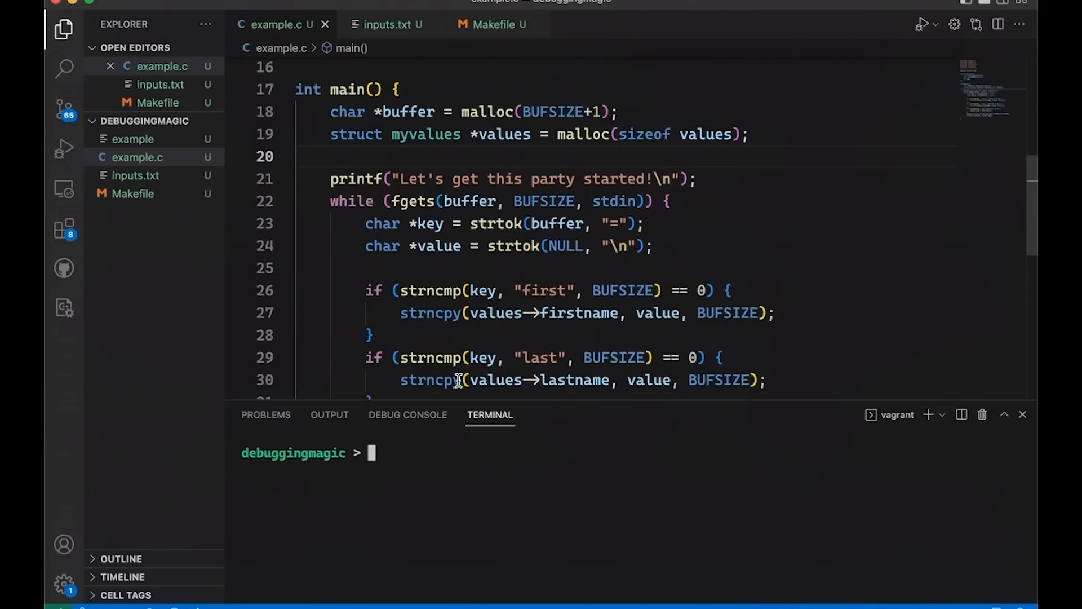
pyautogui.scroll(-3)
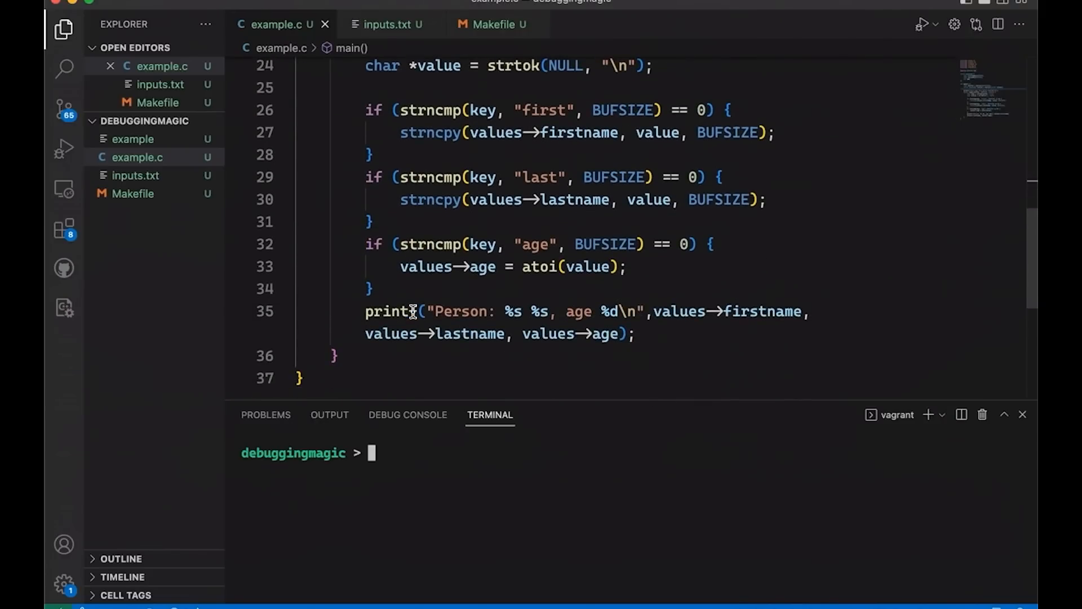
pyautogui.scroll(3)
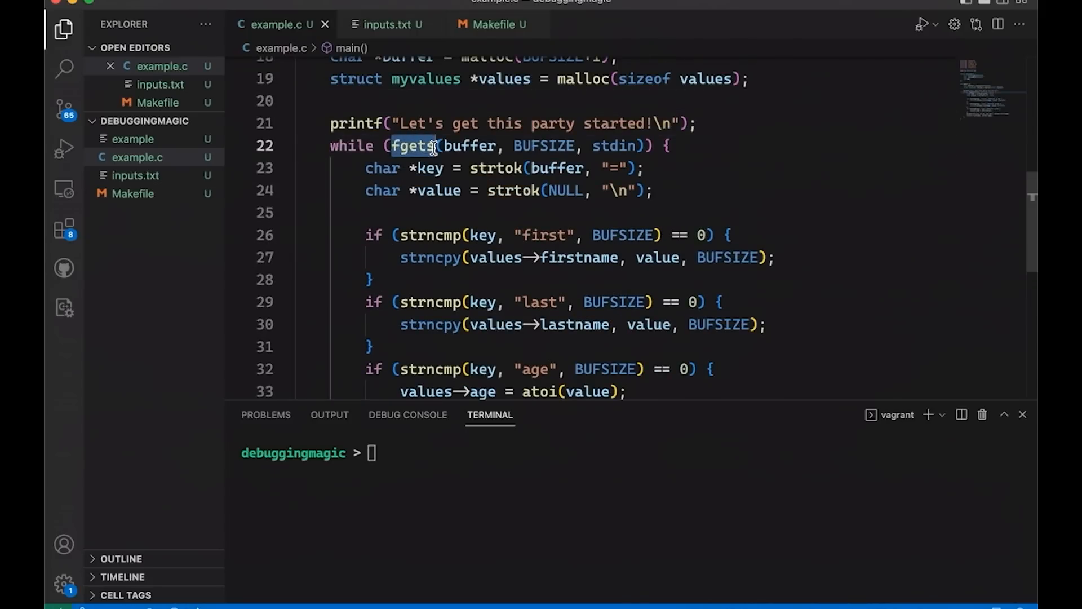
pyautogui.scroll(-3)
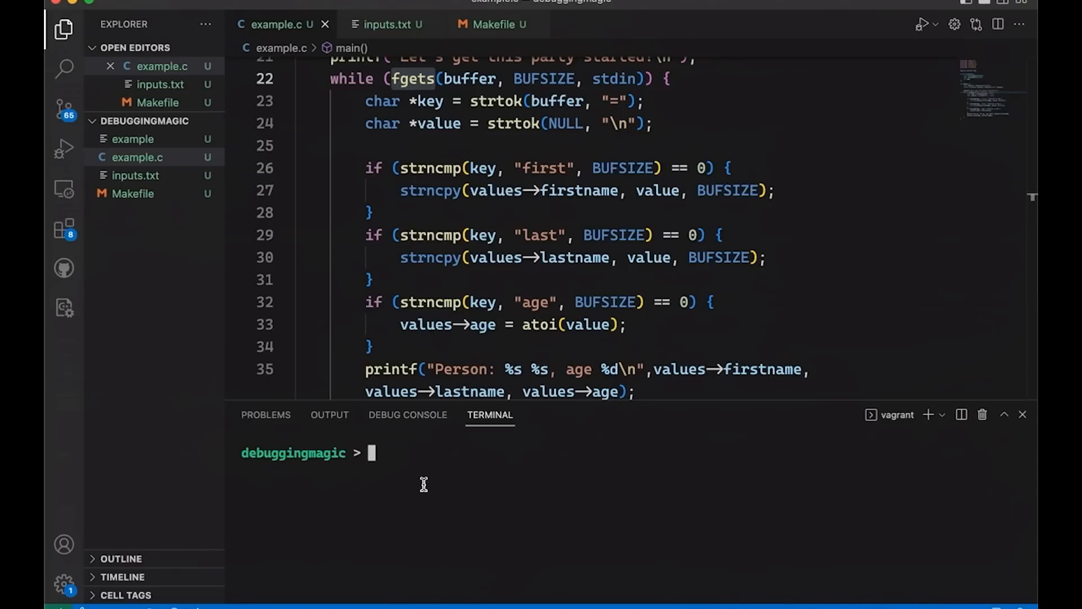
pyautogui.write('make cle')
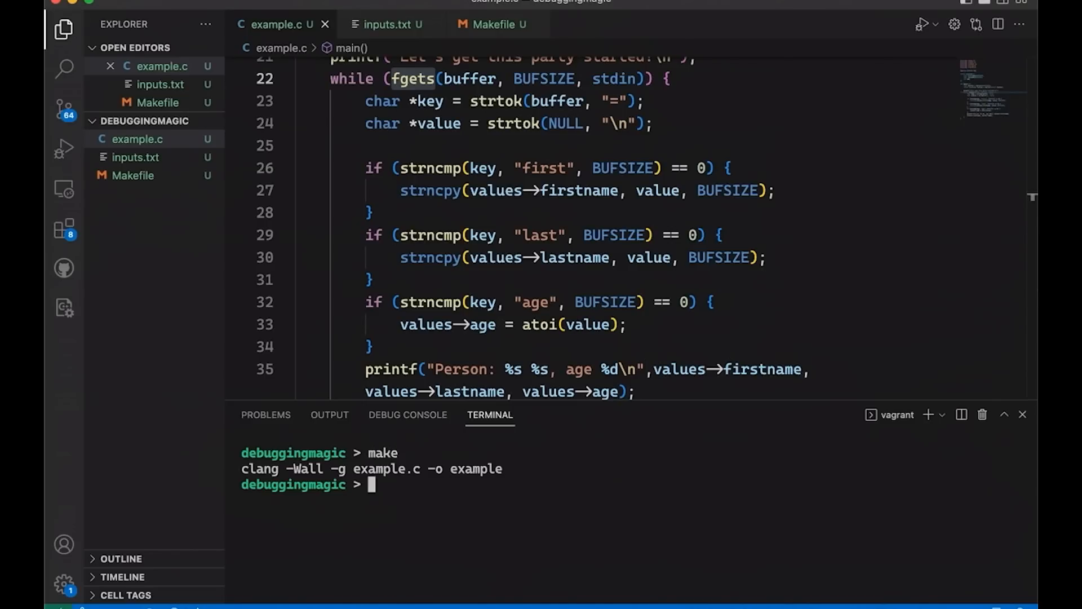
pyautogui.write('./example')
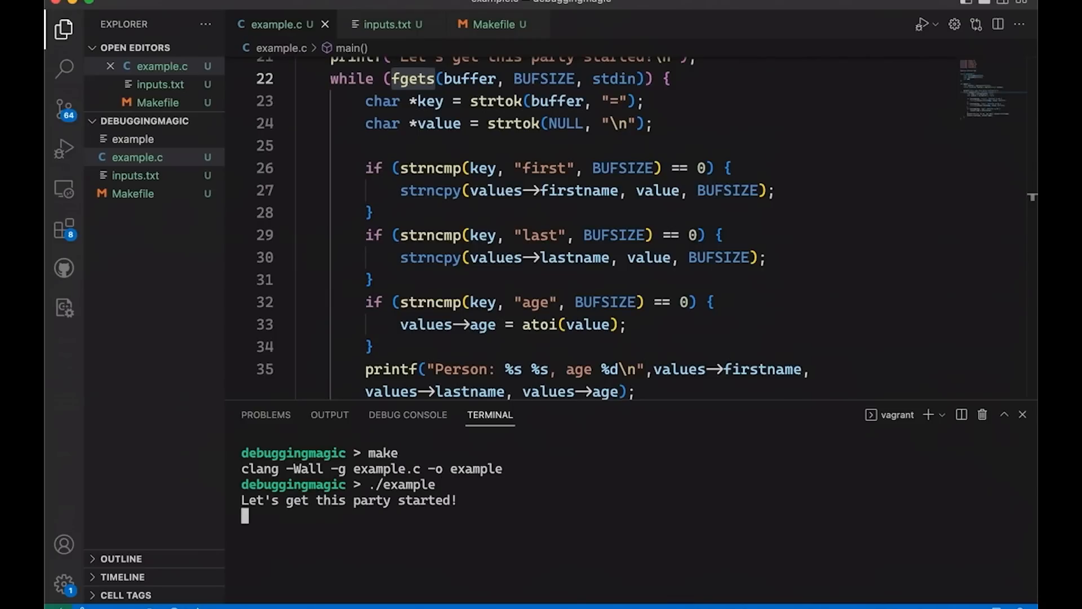
pyautogui.press('ctrl+c')
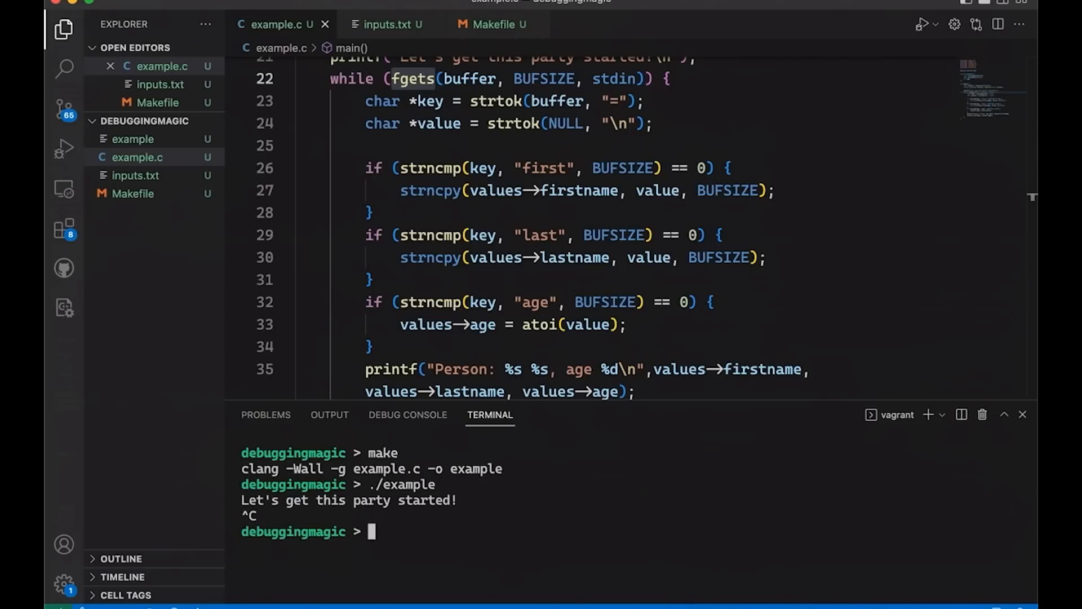
pyautogui.moveTo(125, 177)
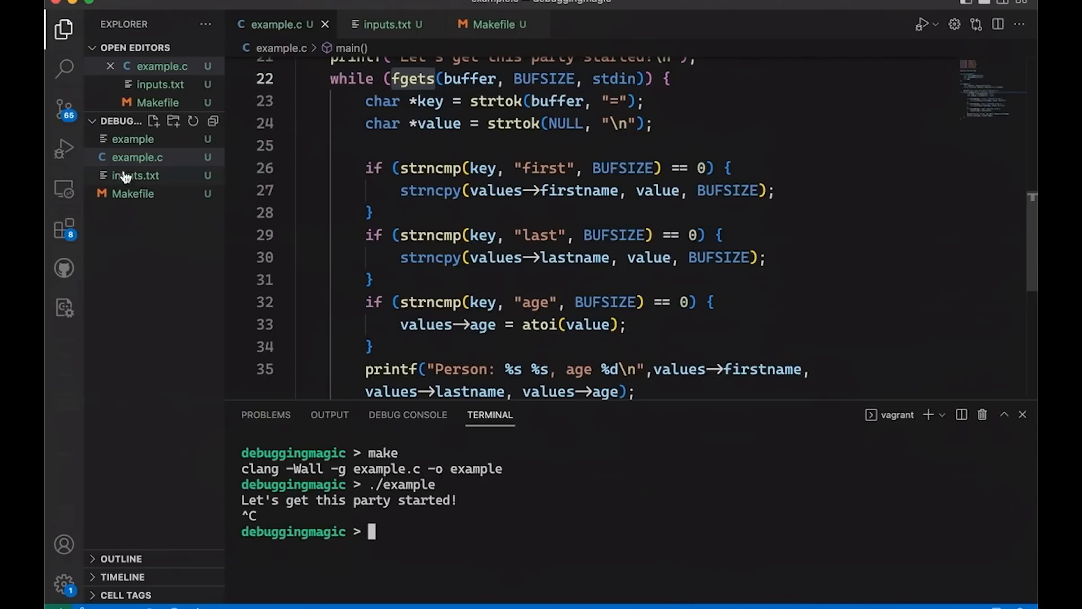
# View inputs.txt, then run cat inputs.txt | ./example to print three Person lines
pyautogui.click(137, 176)
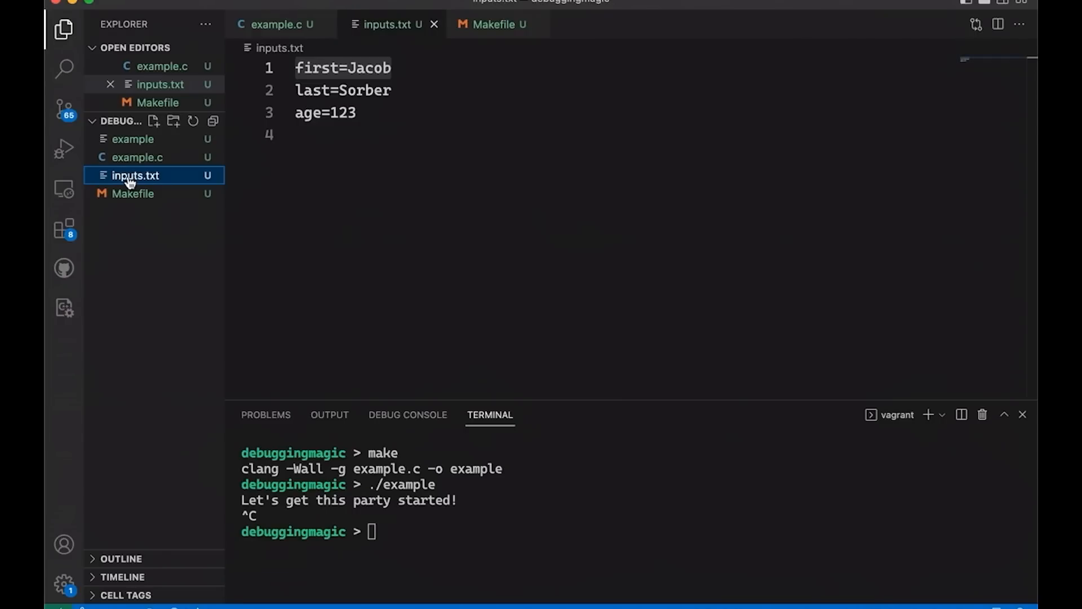
pyautogui.moveTo(274, 476)
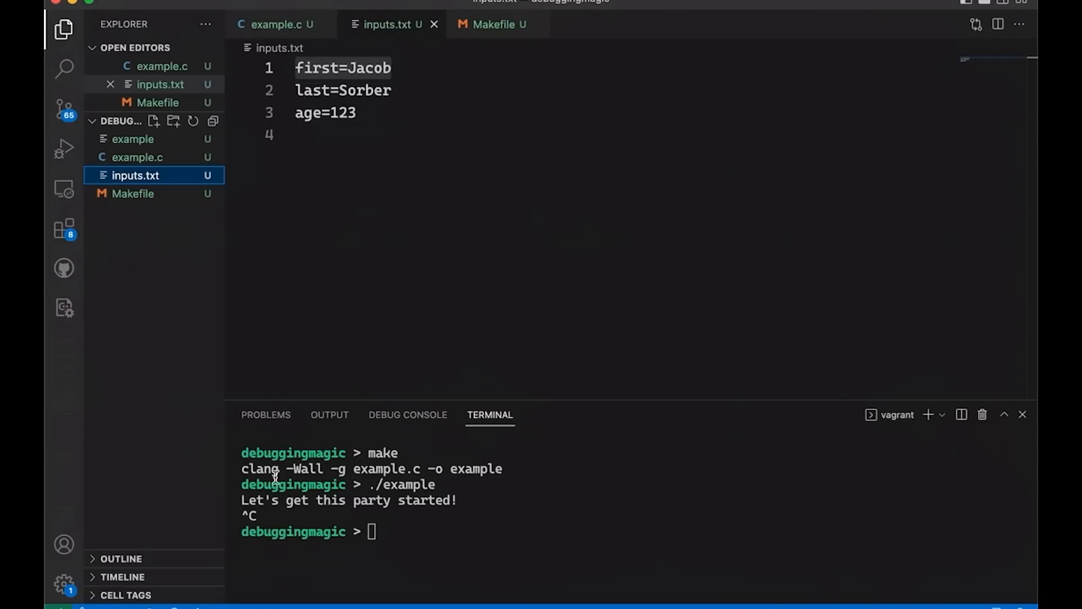
pyautogui.write('cat')
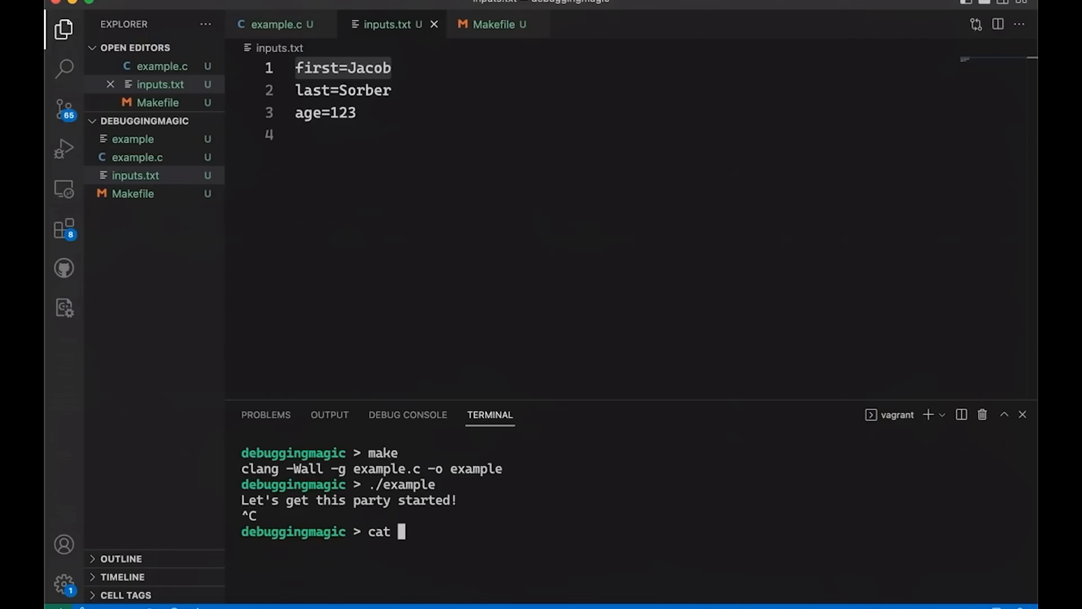
pyautogui.write('inputs.txt | .')
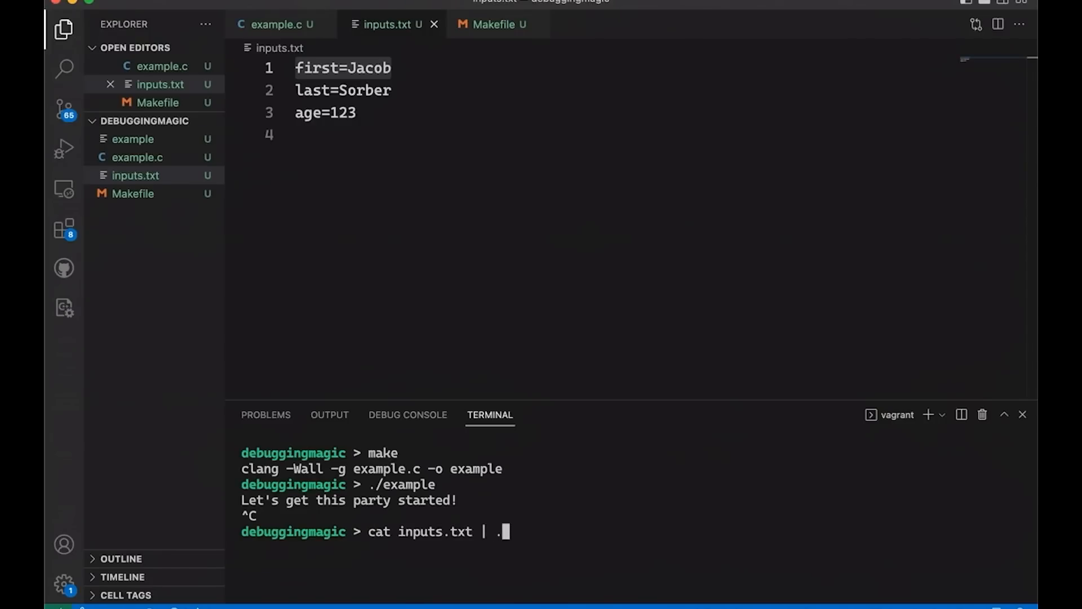
pyautogui.press('Return')
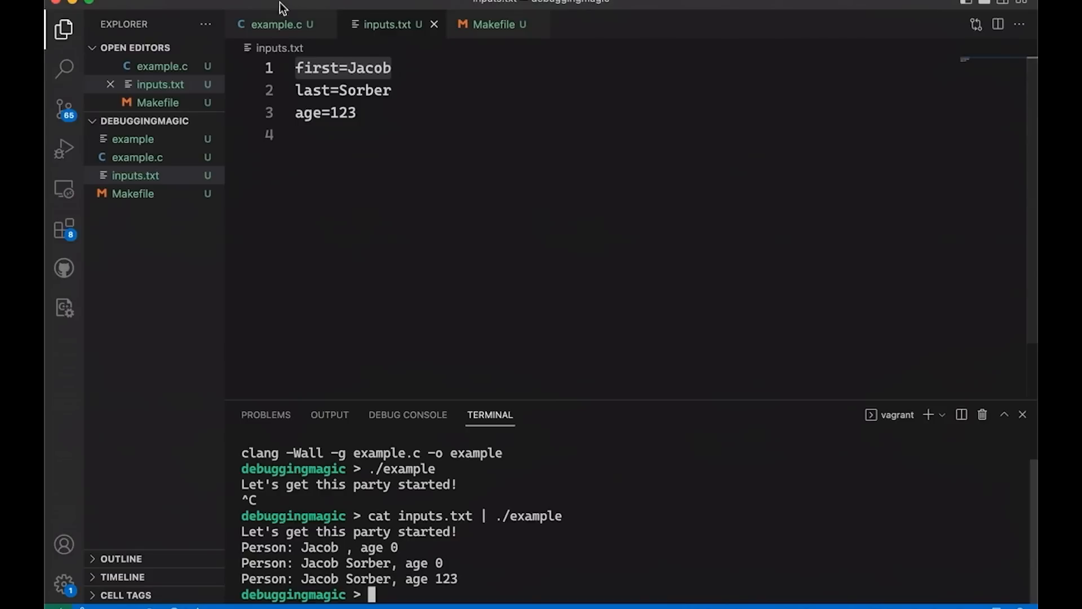
# Comment out the greeting printf on line 21 of example.c and rerun to hit the segfault
pyautogui.click(278, 24)
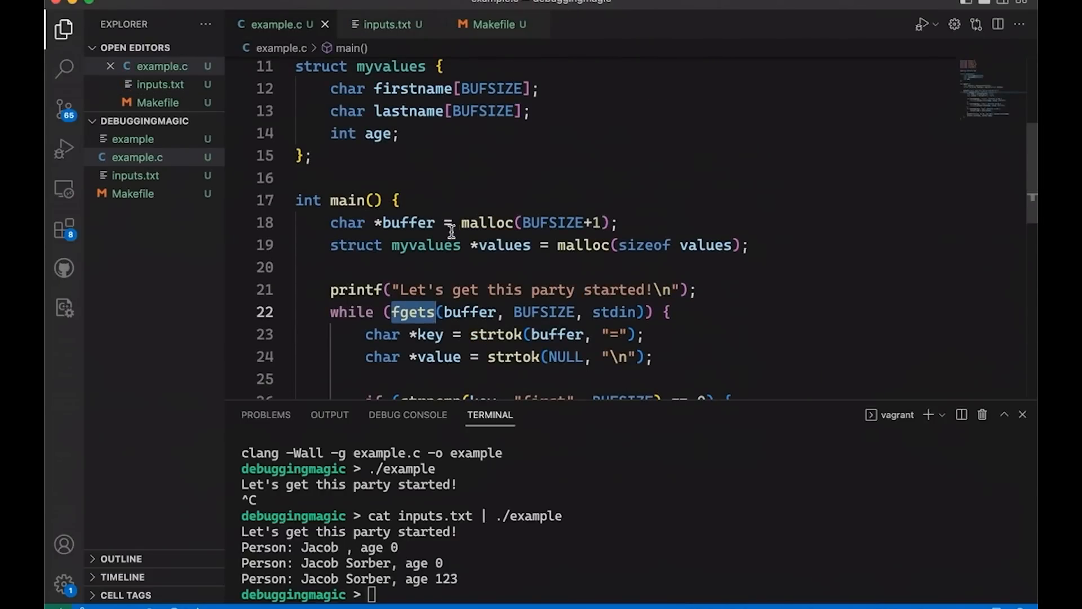
pyautogui.moveTo(355, 290)
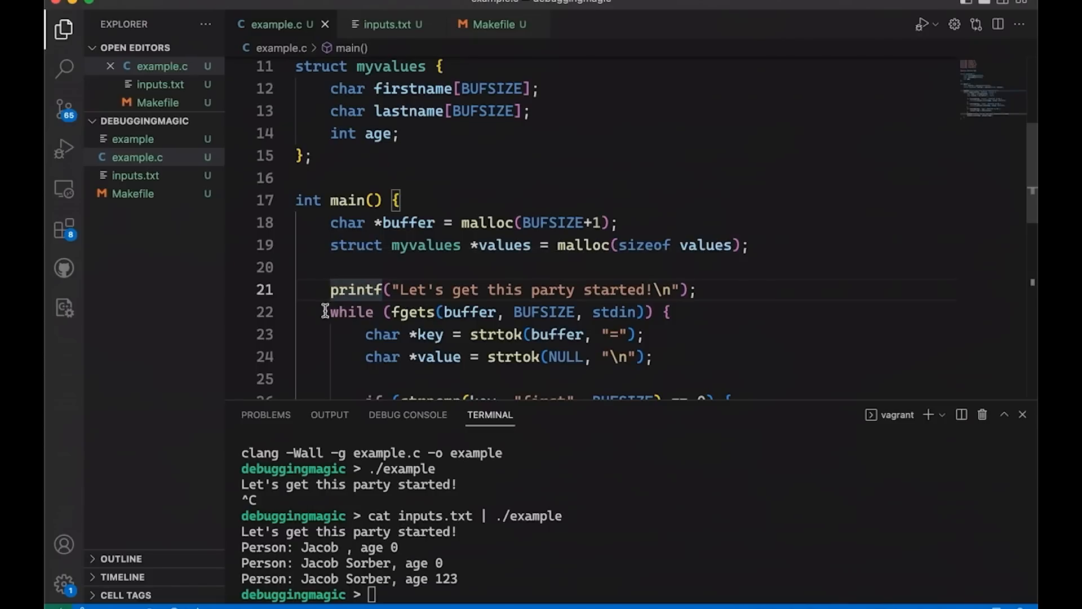
pyautogui.write('//')
pyautogui.click(636, 594)
pyautogui.write('make')
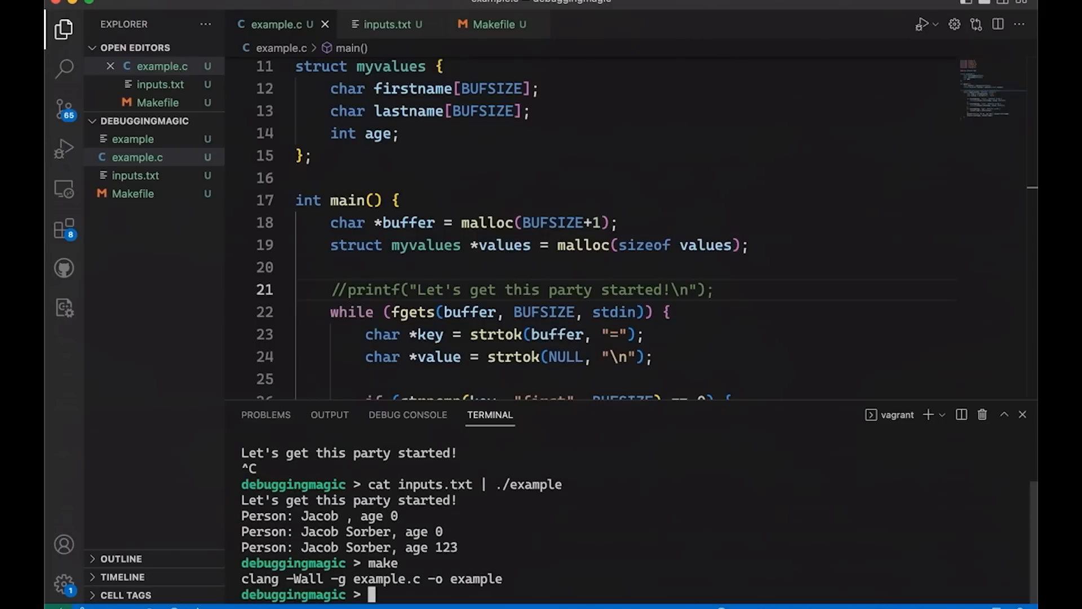
pyautogui.write('.')
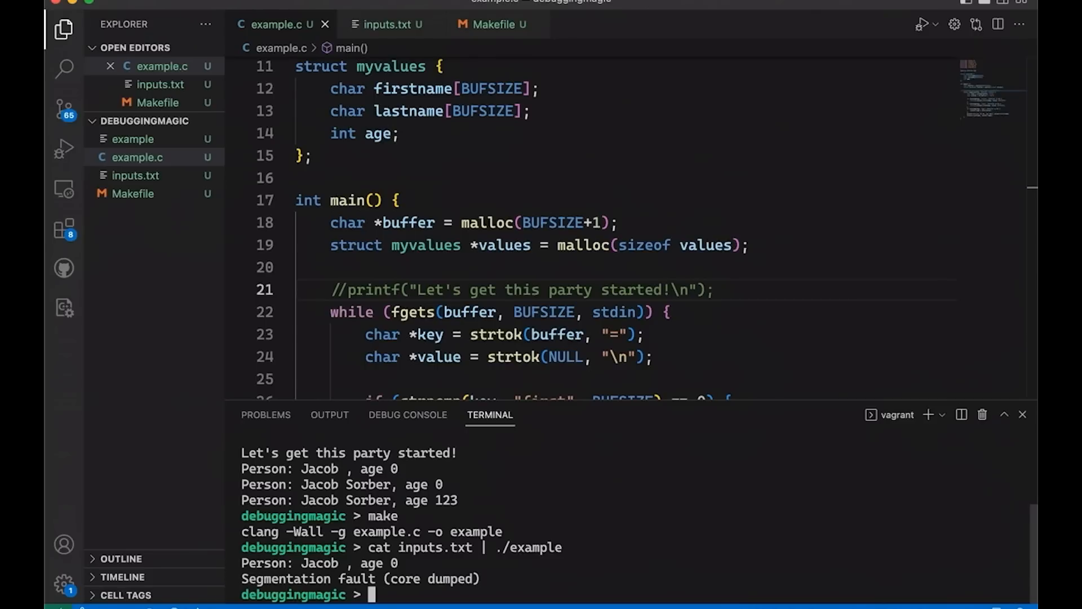
pyautogui.scroll(-3)
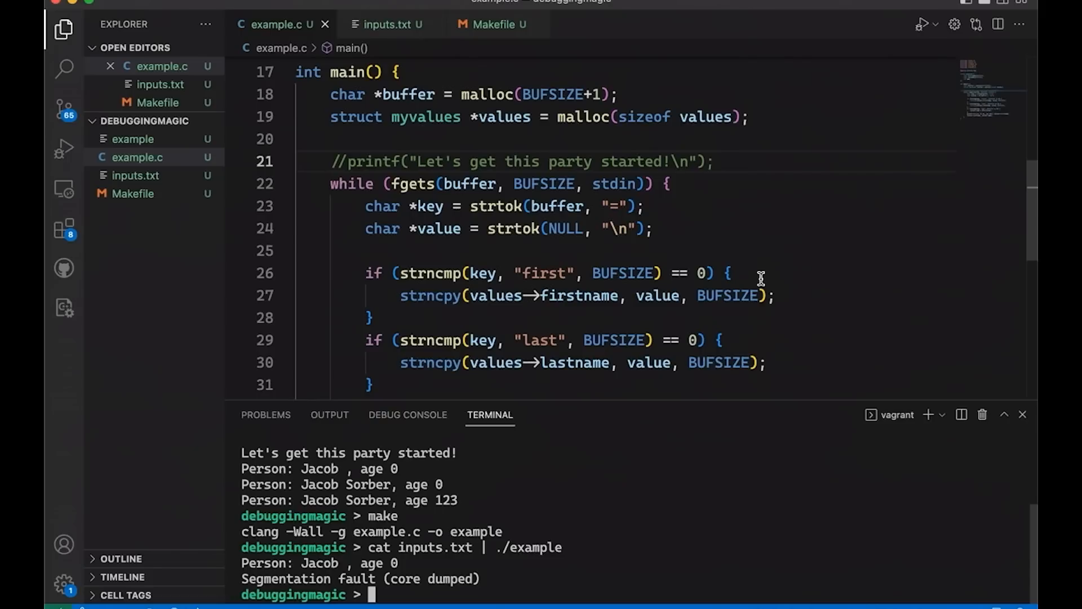
pyautogui.moveTo(293, 164)
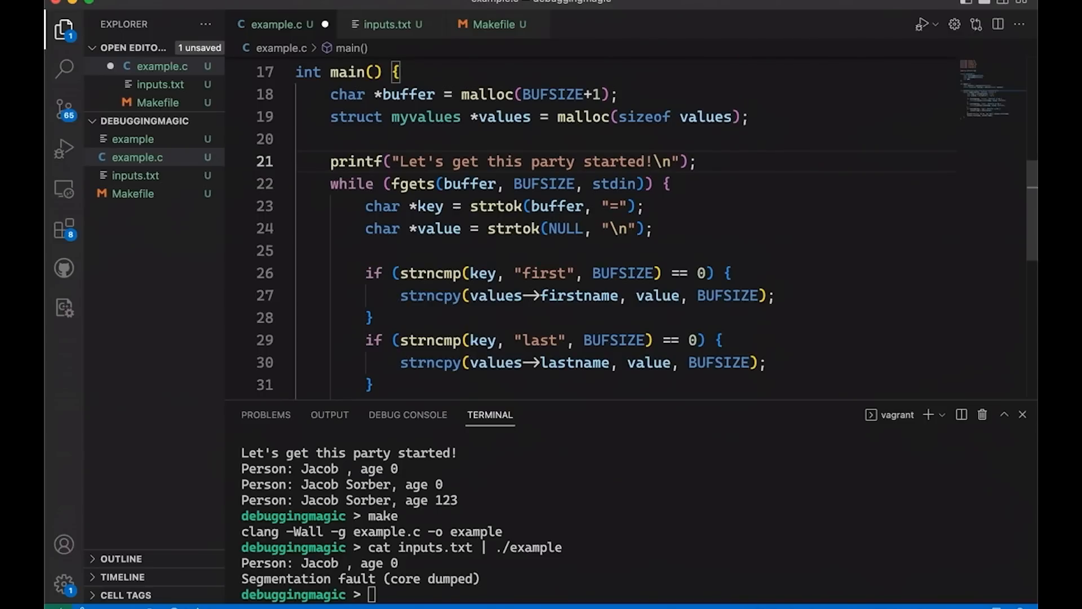
pyautogui.click(330, 161)
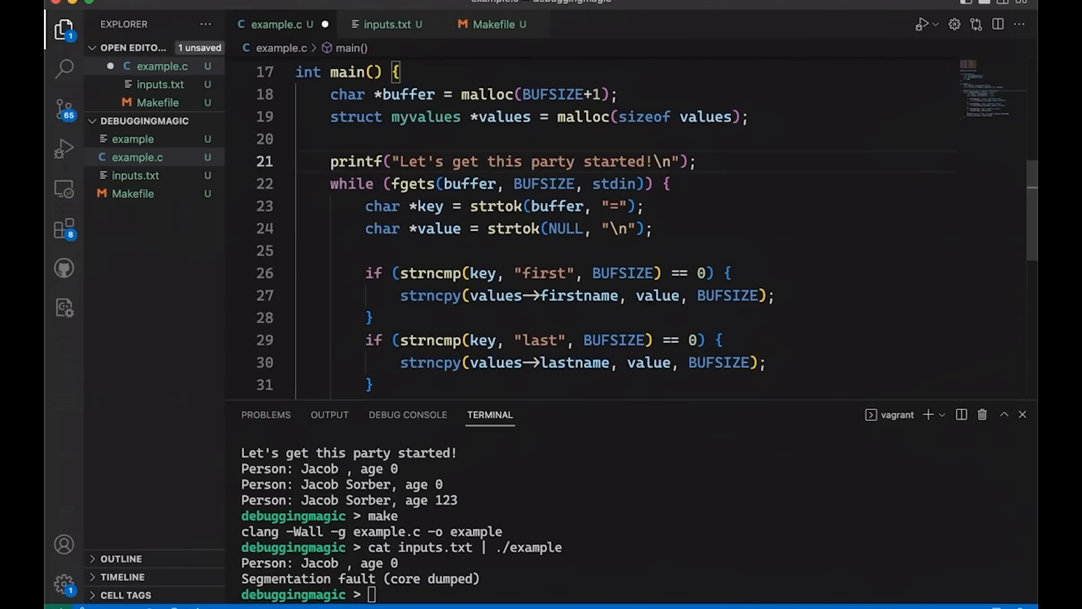
pyautogui.moveTo(425, 127)
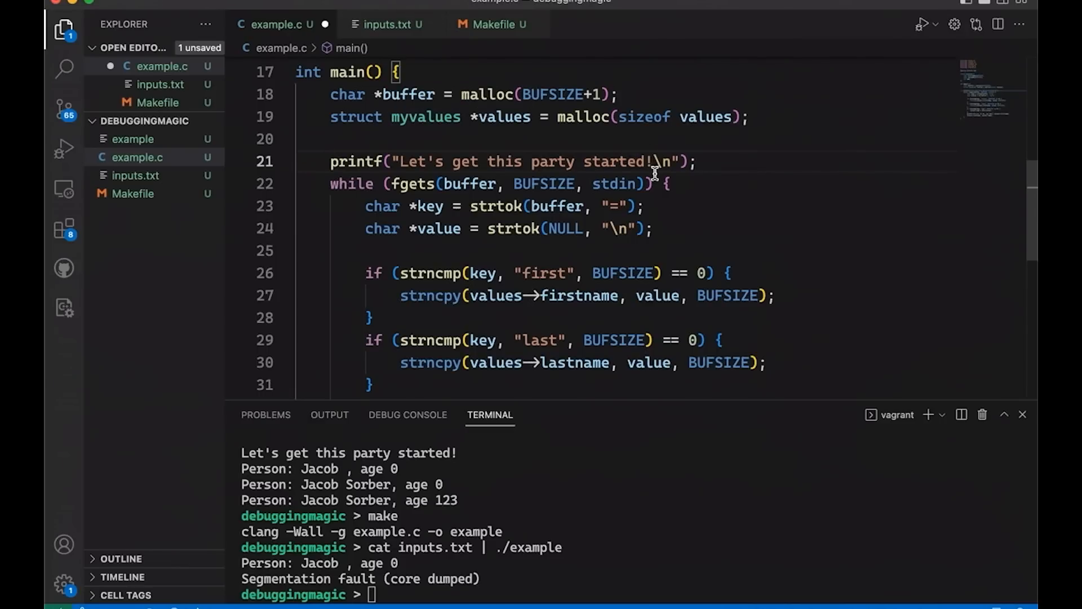
pyautogui.moveTo(654, 161)
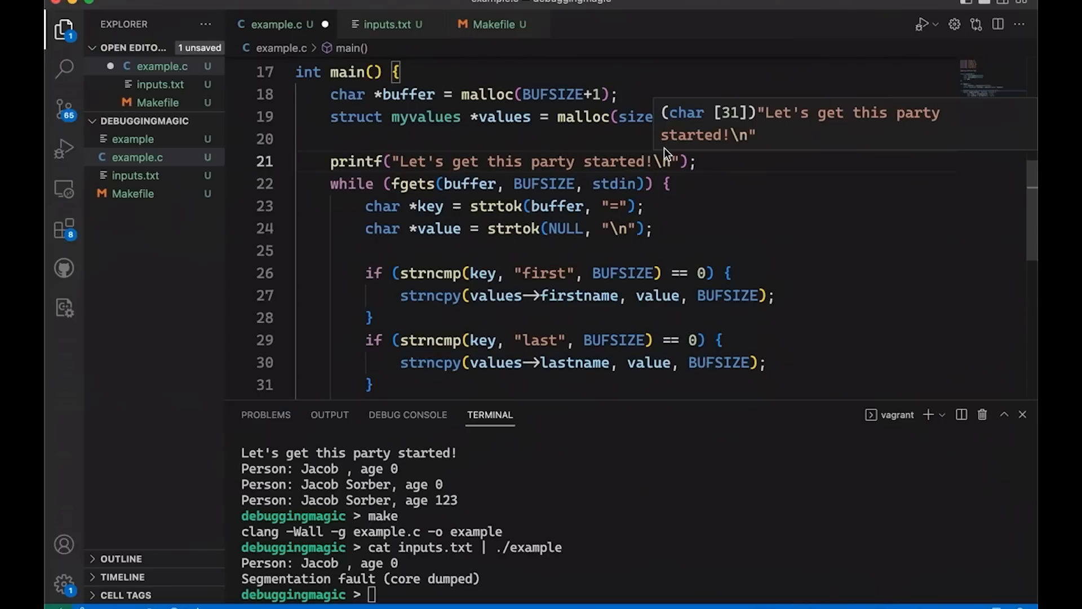
pyautogui.moveTo(666, 153)
pyautogui.write('//')
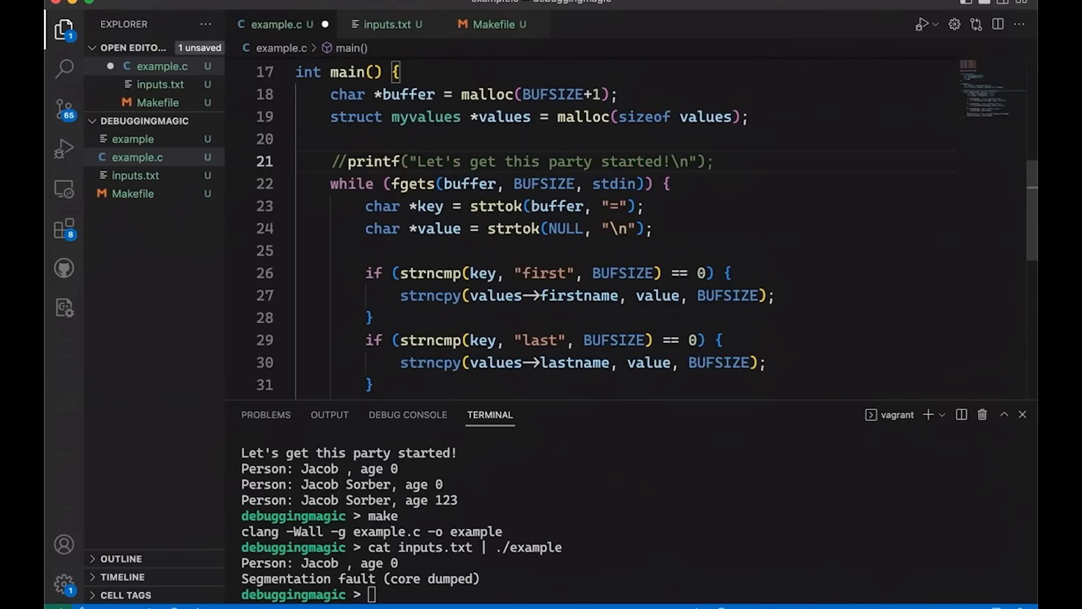
pyautogui.click(347, 162)
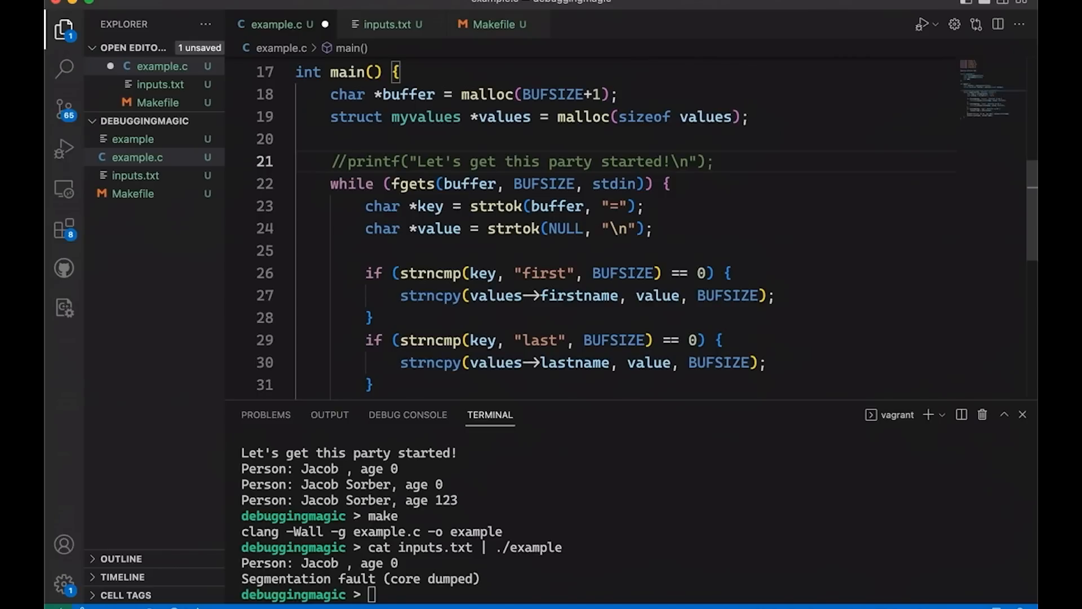
pyautogui.click(345, 161)
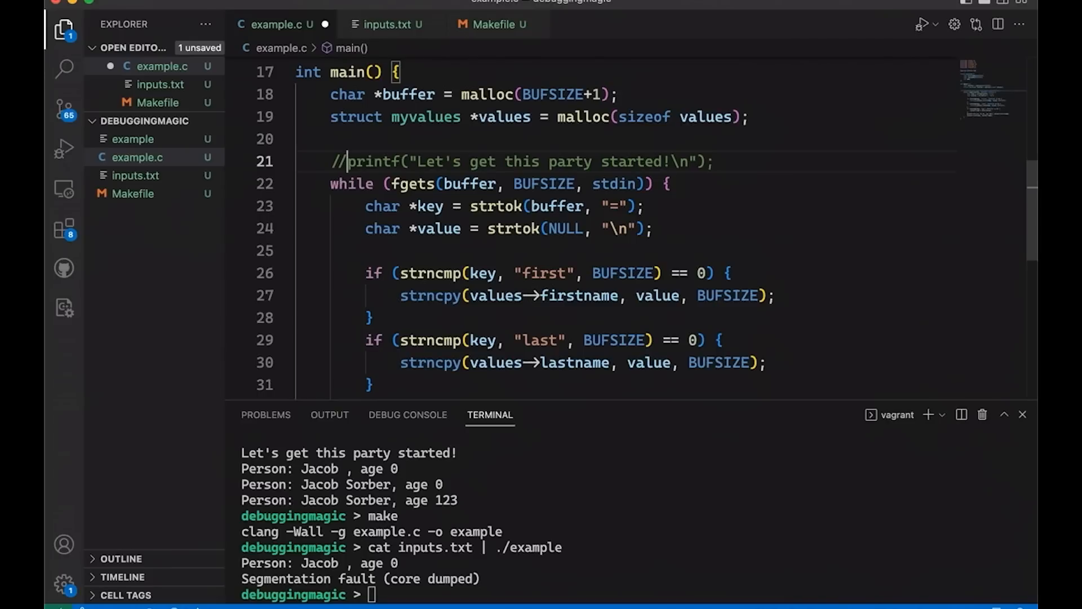
pyautogui.moveTo(641, 116)
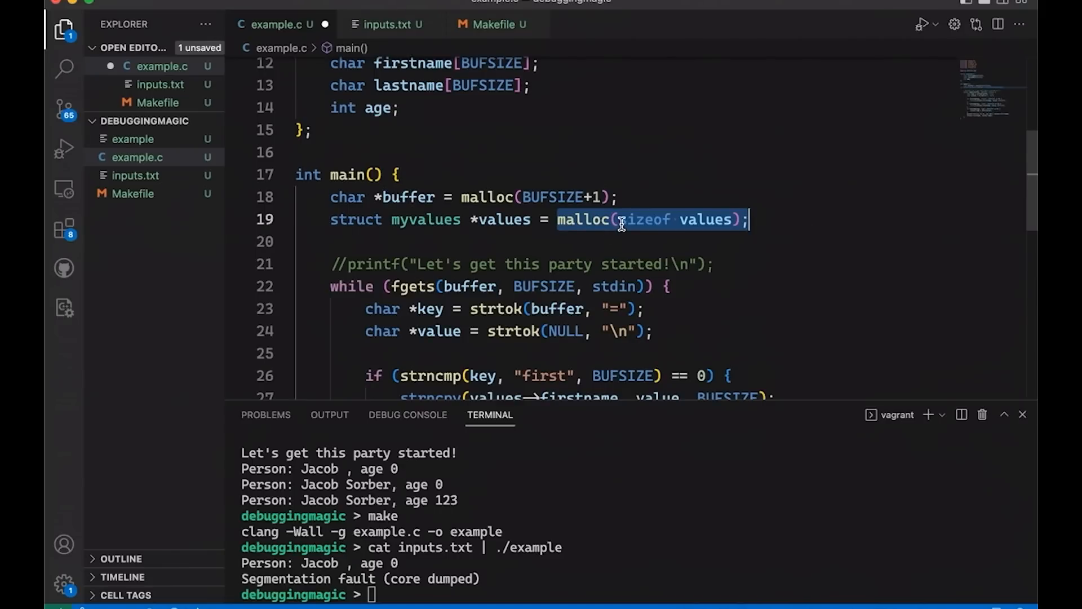
# Try sizeof(struct myvalues) in the malloc, revert it, and rerun with the printf restored
pyautogui.doubleClick(501, 219)
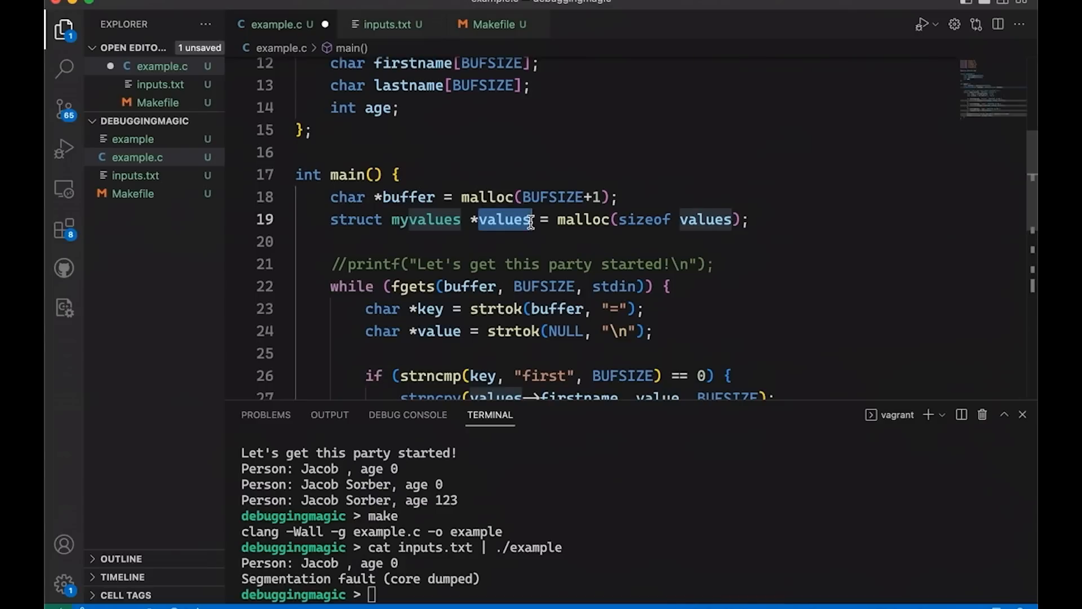
pyautogui.moveTo(582, 220)
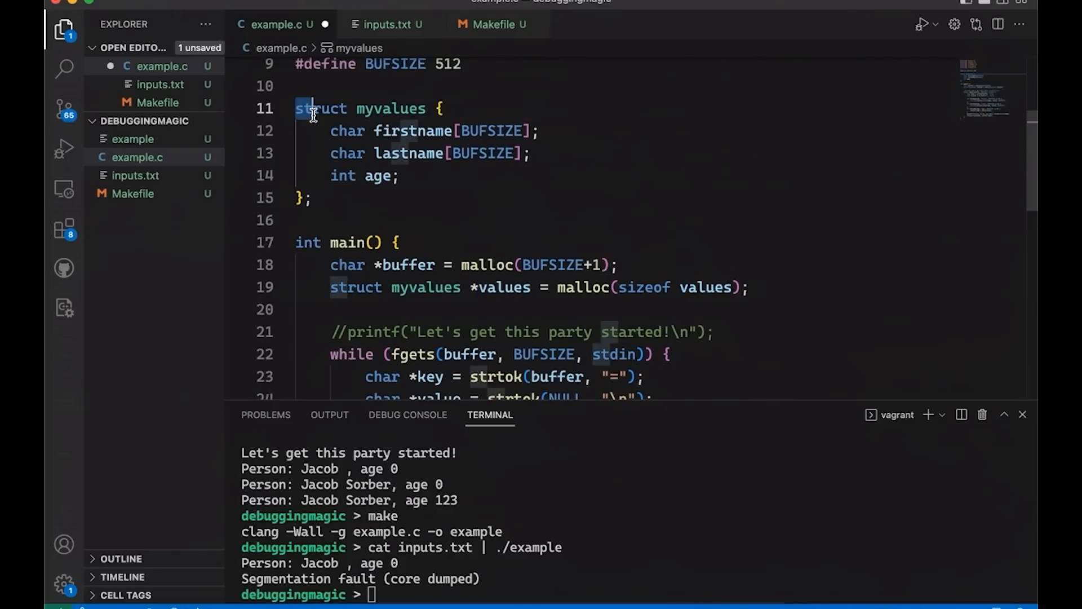
pyautogui.moveTo(353, 135)
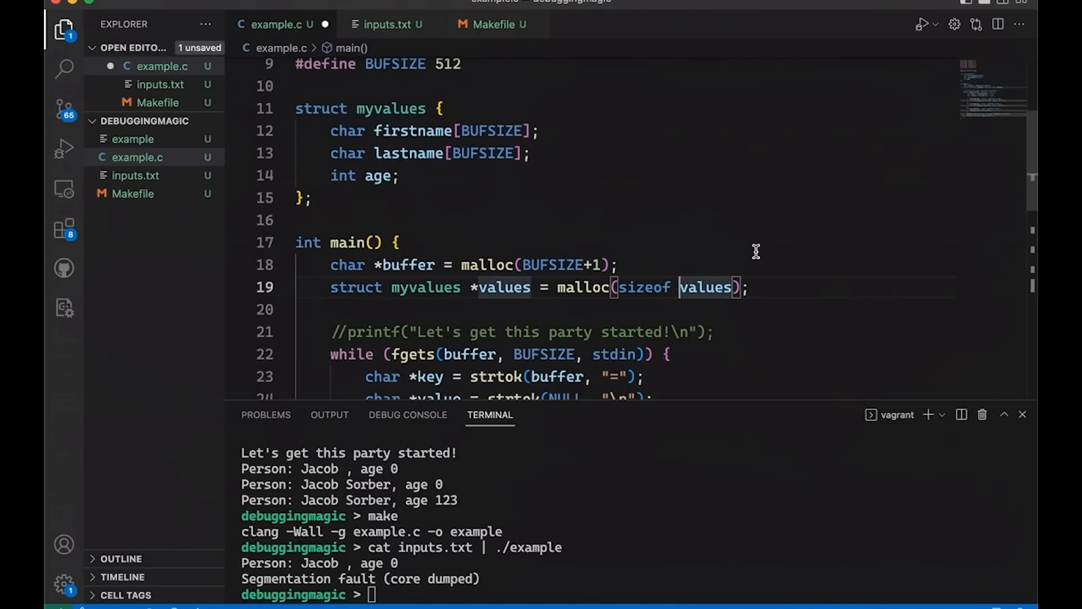
pyautogui.write('struct myvalues')
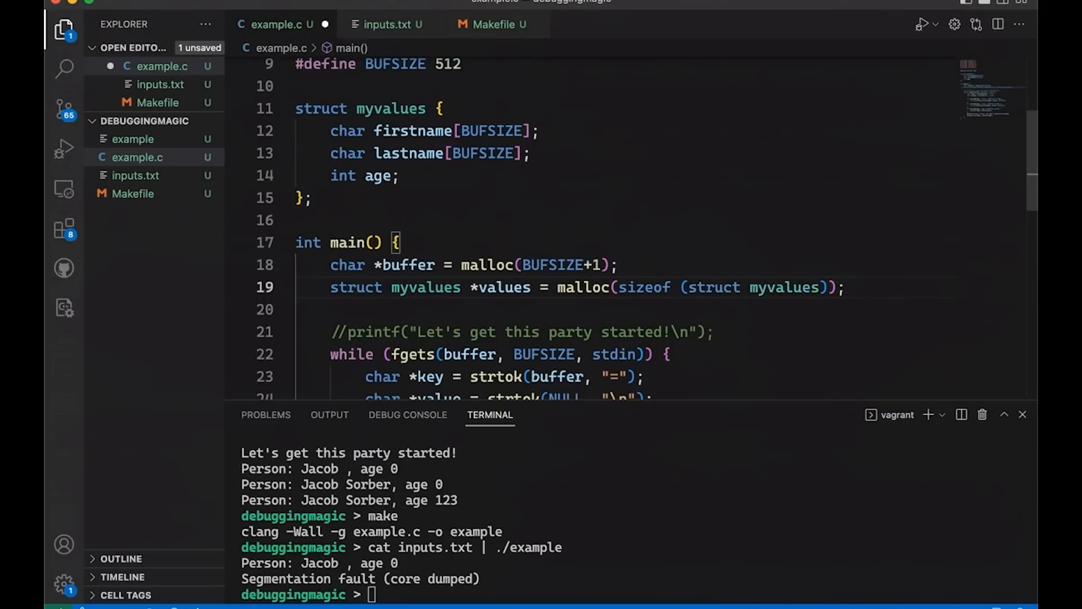
pyautogui.write('m')
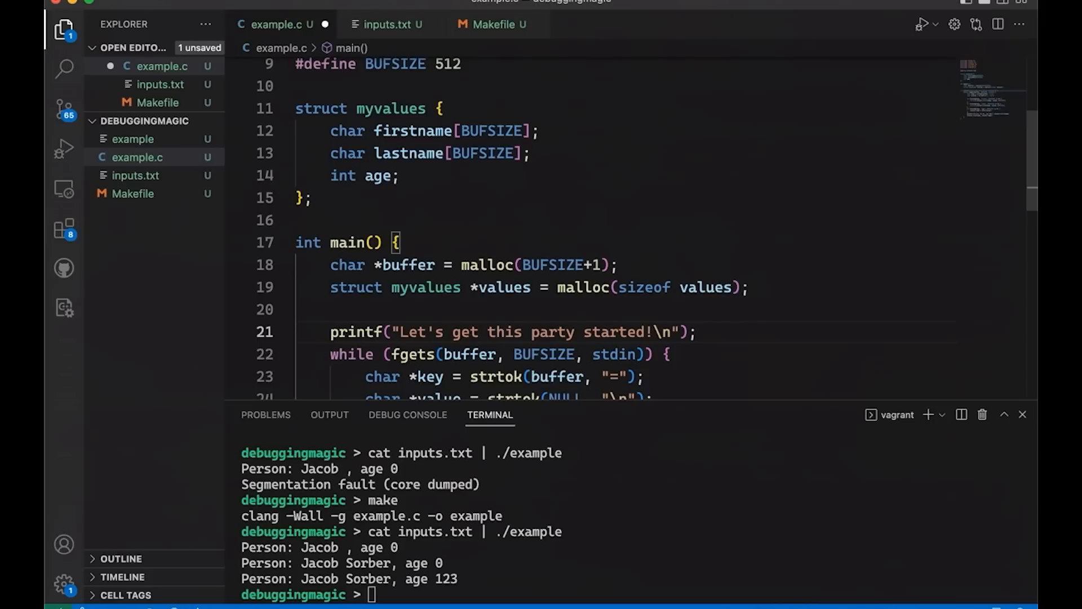
# Switch the integrated terminal to a local zsh shell in the debuggingmagic repo
pyautogui.click(331, 331)
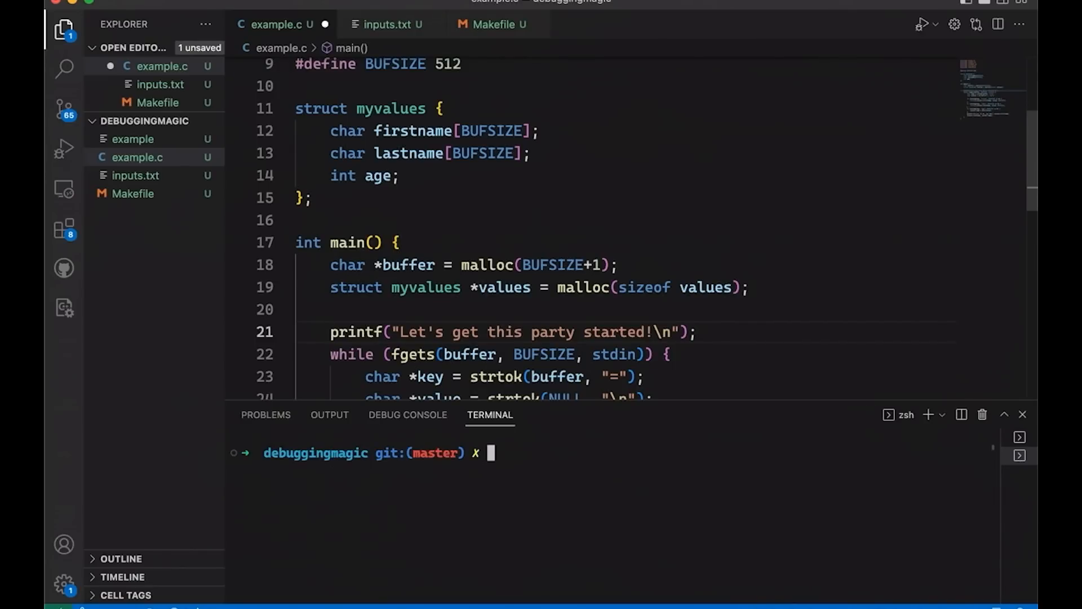
# Run make clean and make locally, then pipe inputs.txt into ./example
pyautogui.write('make')
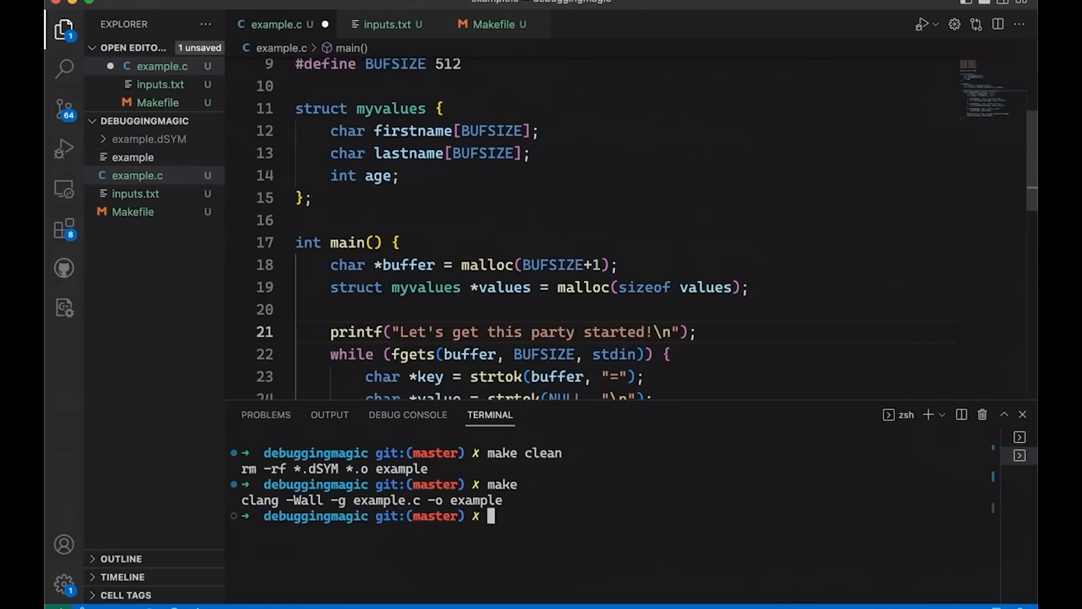
pyautogui.write('cat int')
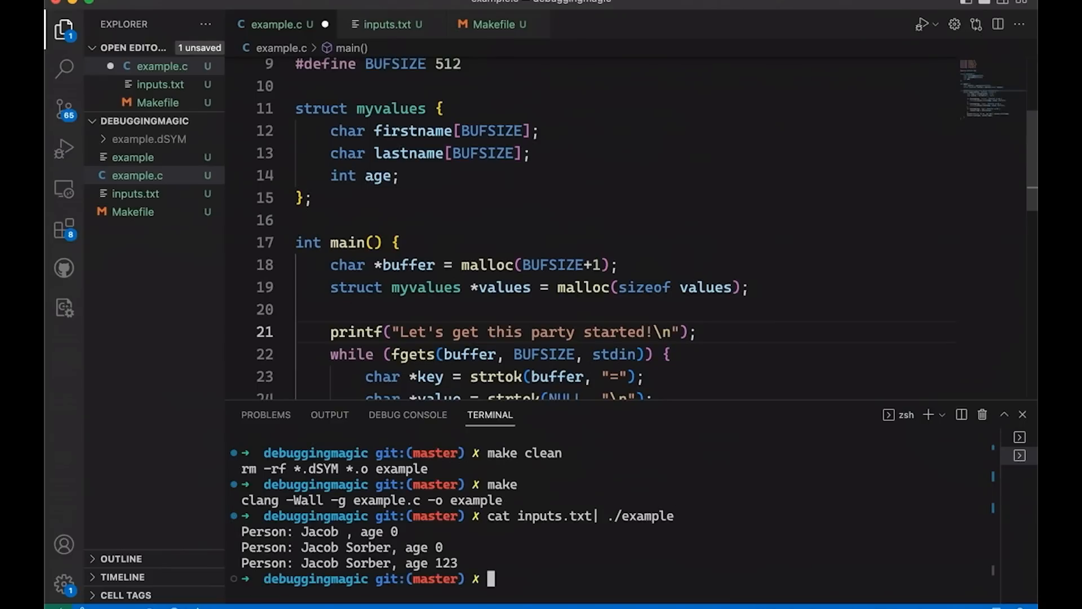
pyautogui.moveTo(351, 350)
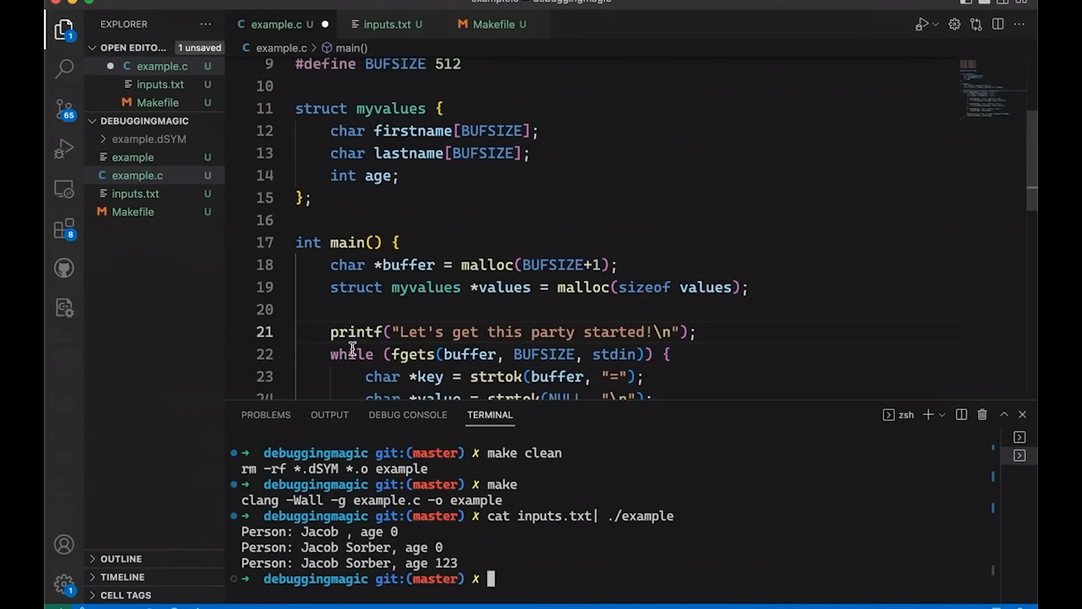
pyautogui.moveTo(367, 313)
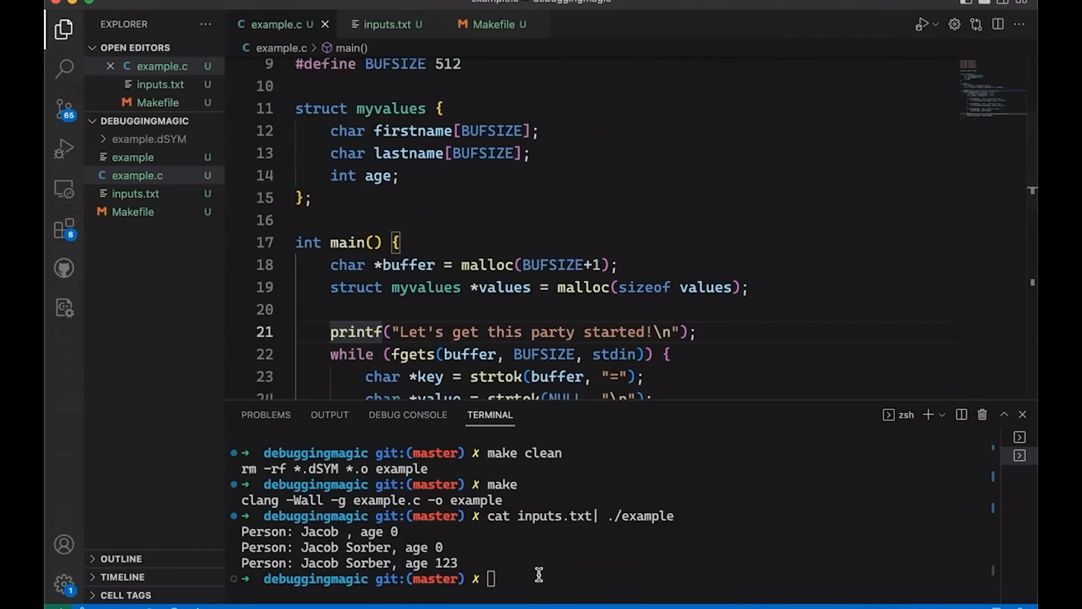
# After saving example.c, rebuild and rerun cat inputs.txt| ./example printing three Person lines
pyautogui.write('make')
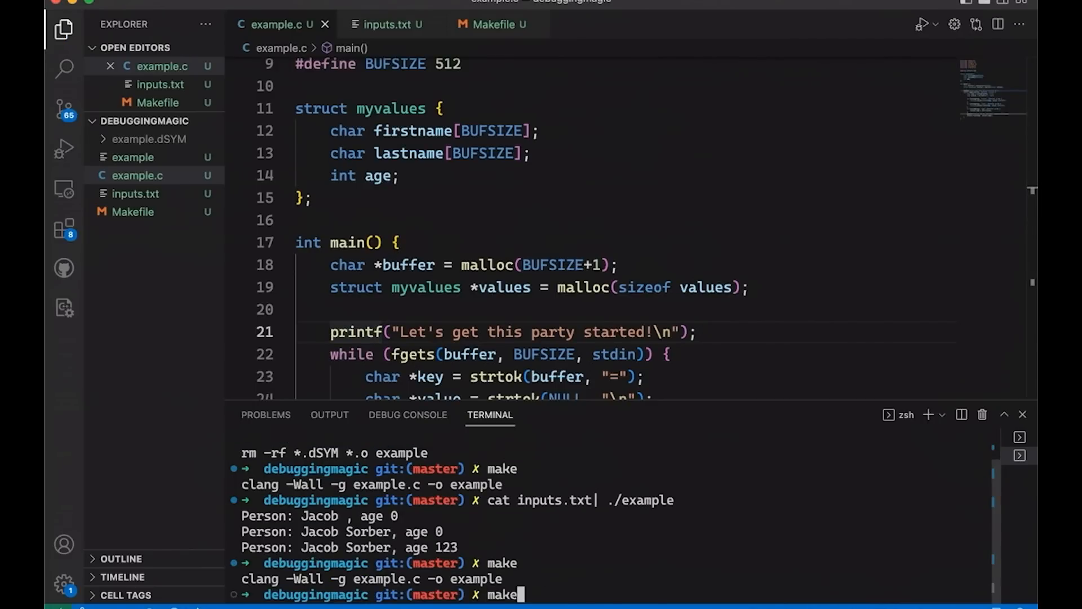
pyautogui.write('cat inputs.txt| ./example')
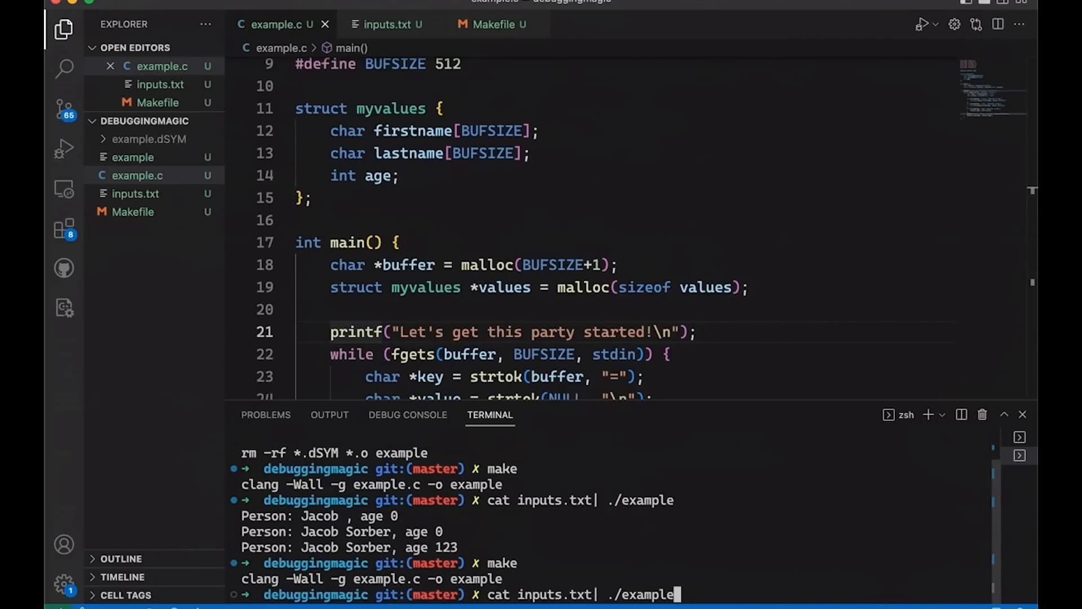